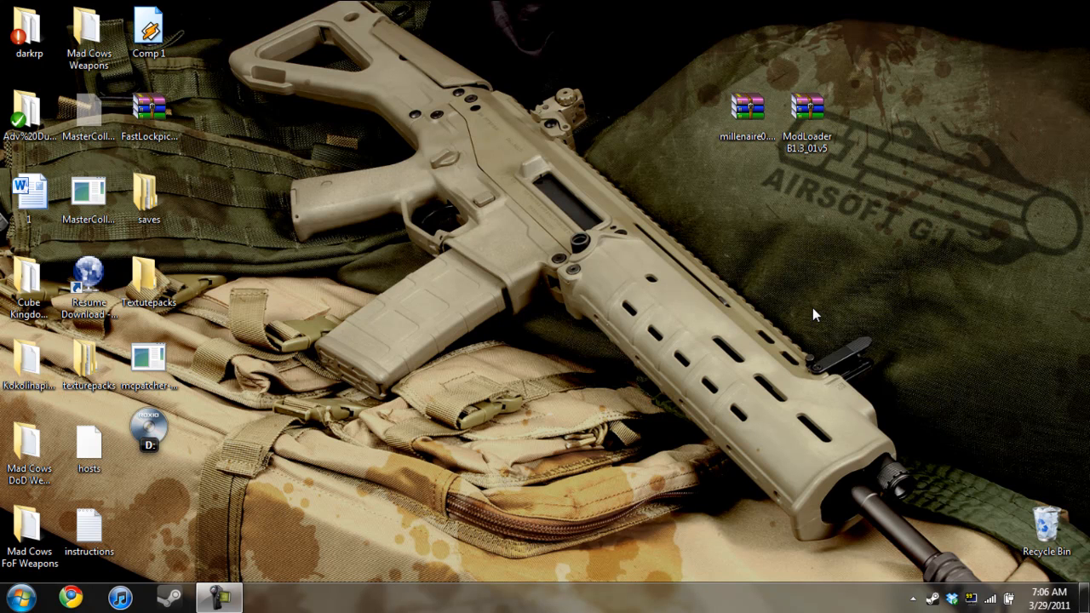
{"action": "mouse_move", "coordinate": [719, 303]}
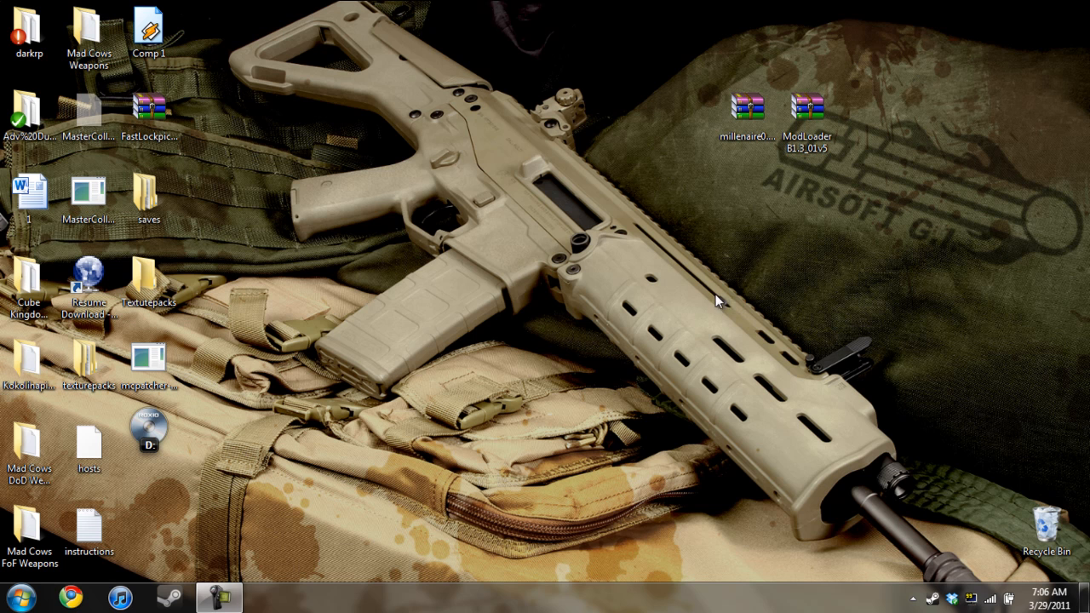
- Browse into the .minecraft folder and then its bin subfolder in Explorer
{"action": "left_click", "coordinate": [746, 111]}
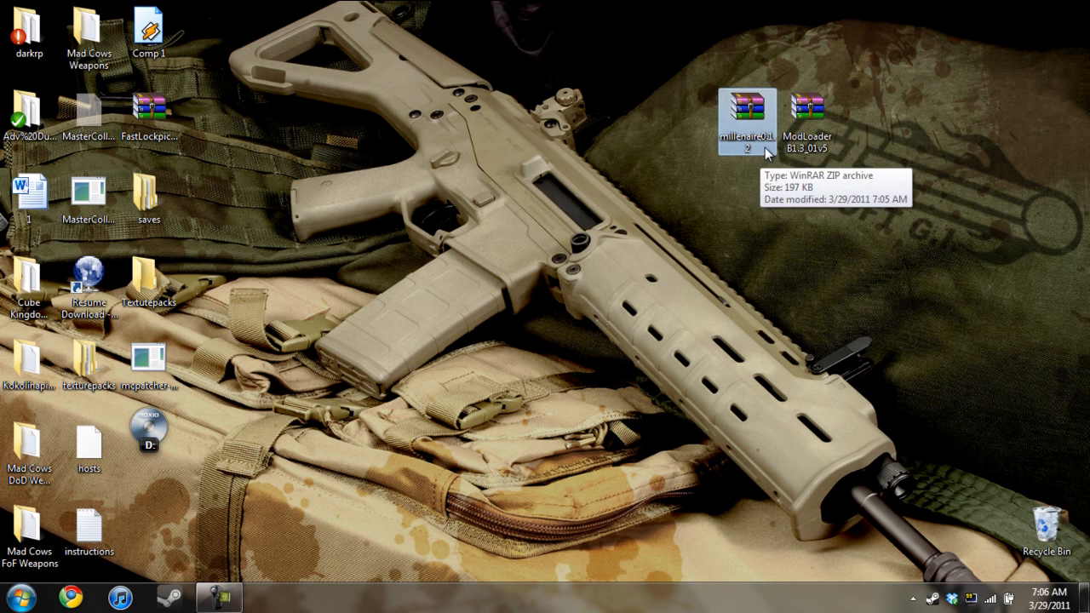
{"action": "mouse_move", "coordinate": [725, 218]}
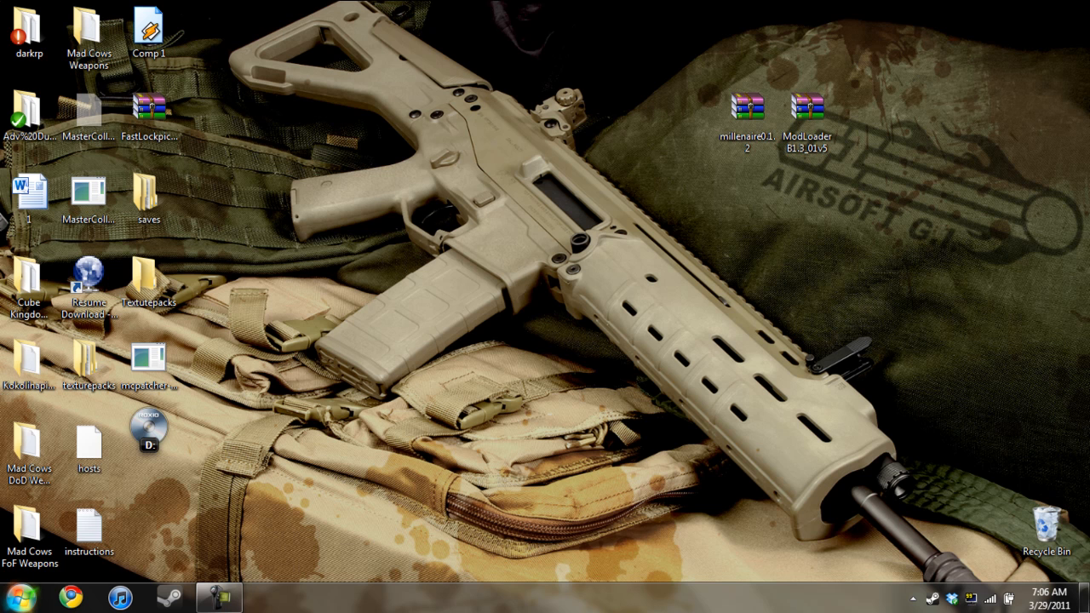
{"action": "left_click", "coordinate": [10, 596]}
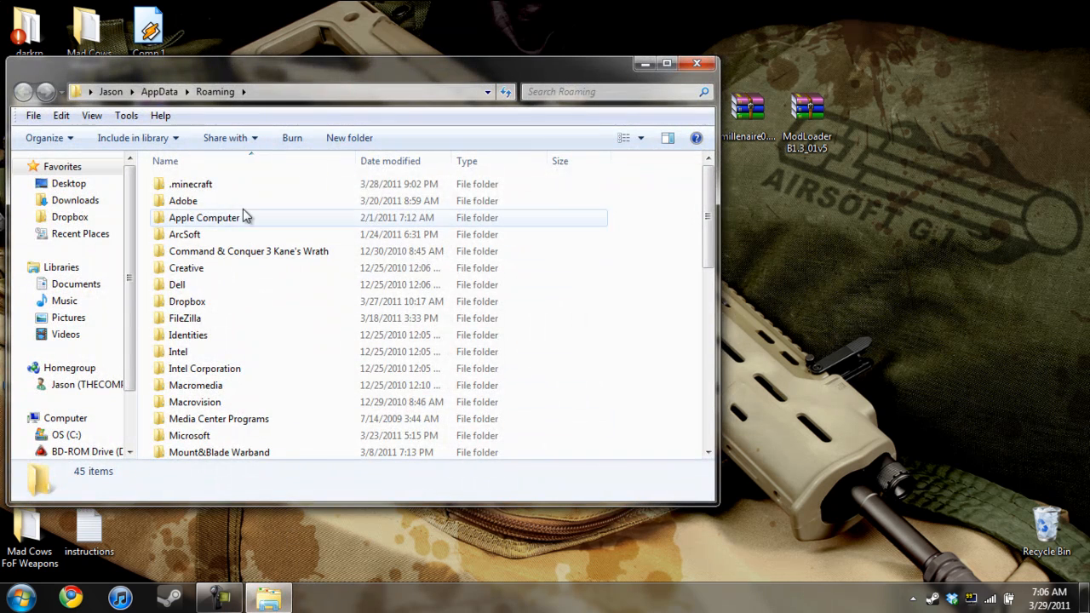
{"action": "double_click", "coordinate": [191, 184]}
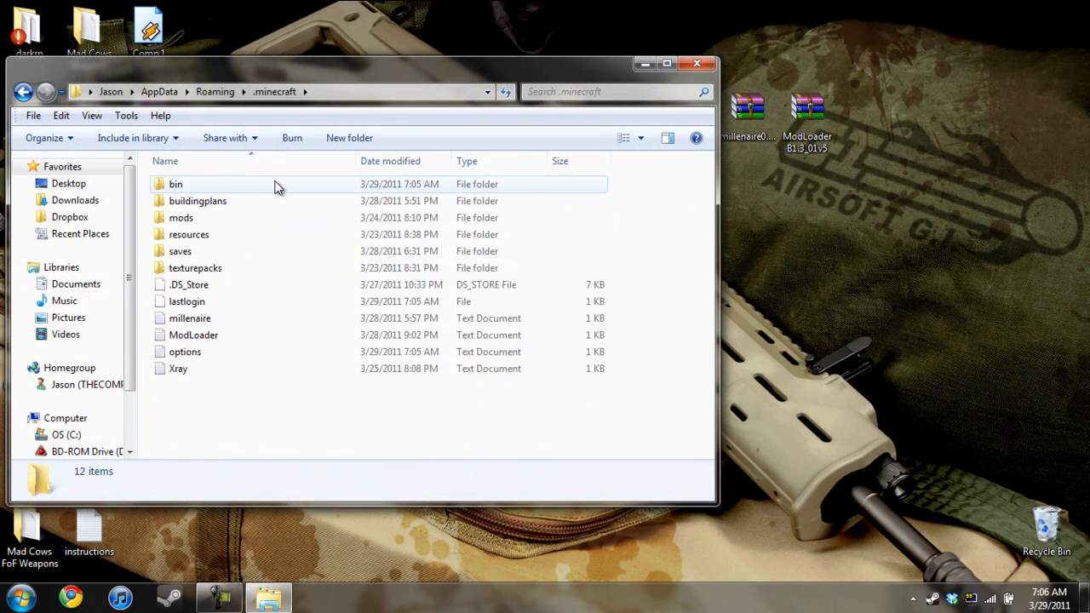
{"action": "double_click", "coordinate": [176, 184]}
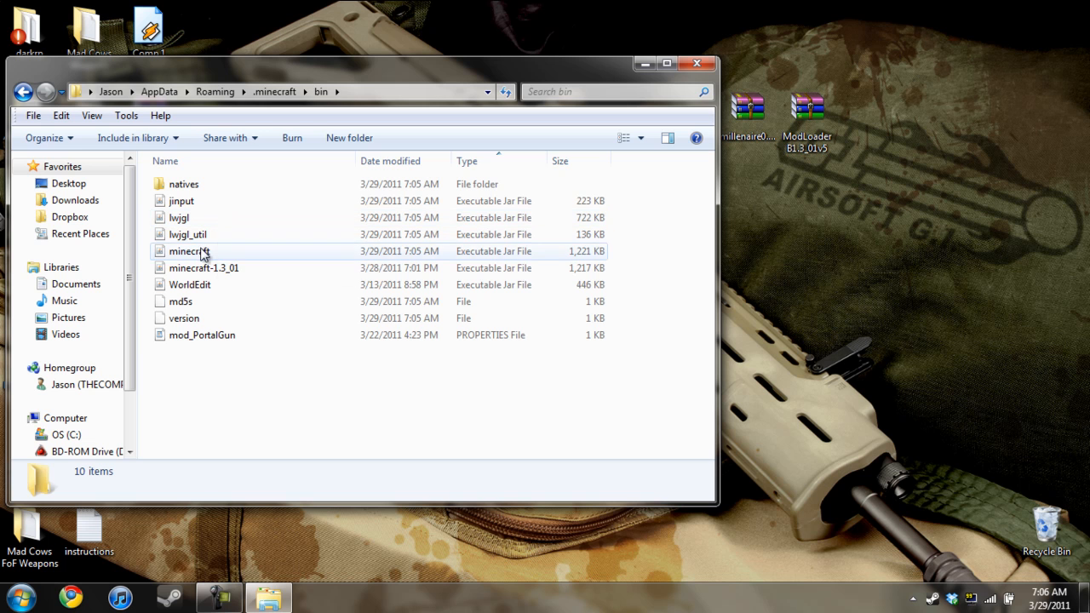
- Select minecraft.jar and bring up its context menu for Open with choices
{"action": "left_click", "coordinate": [187, 252]}
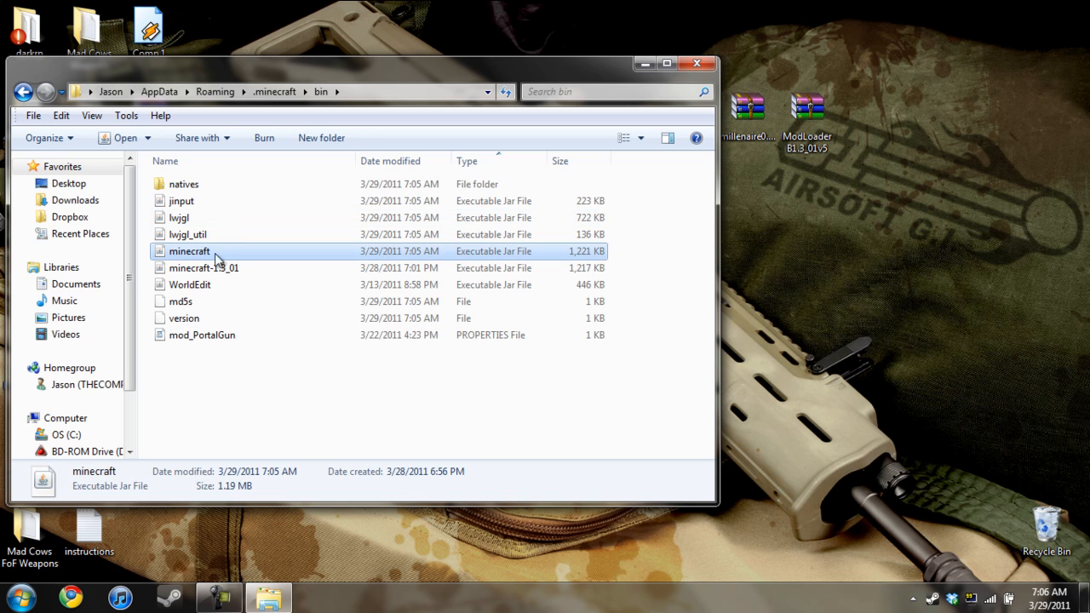
{"action": "right_click", "coordinate": [189, 252]}
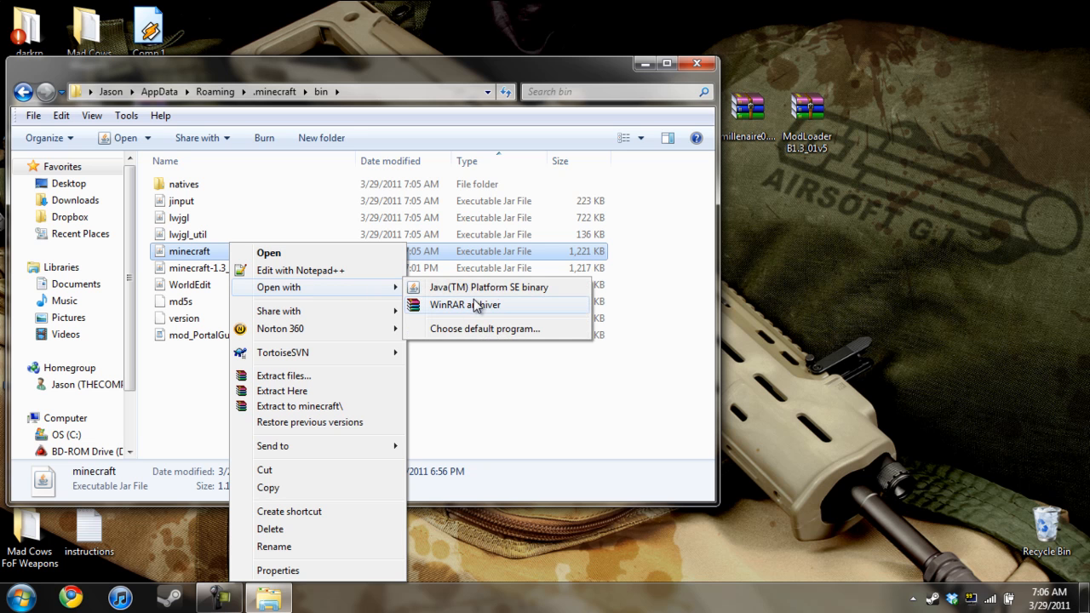
{"action": "mouse_move", "coordinate": [510, 307]}
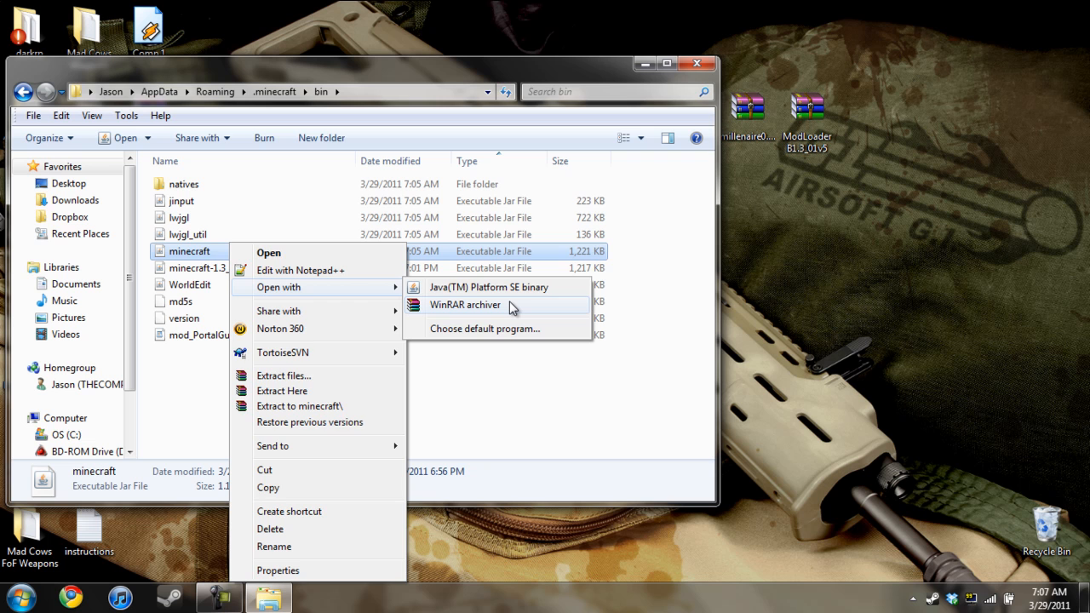
- Open minecraft.jar in WinRAR and delete its META-INF folder, confirming the deletion
{"action": "left_click", "coordinate": [465, 304]}
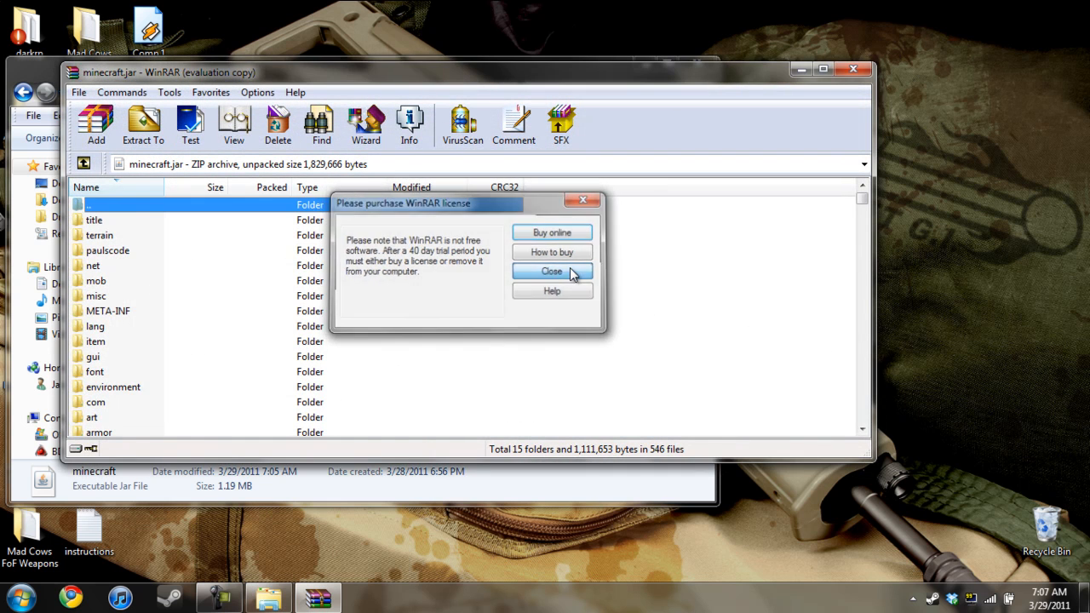
{"action": "left_click", "coordinate": [551, 271]}
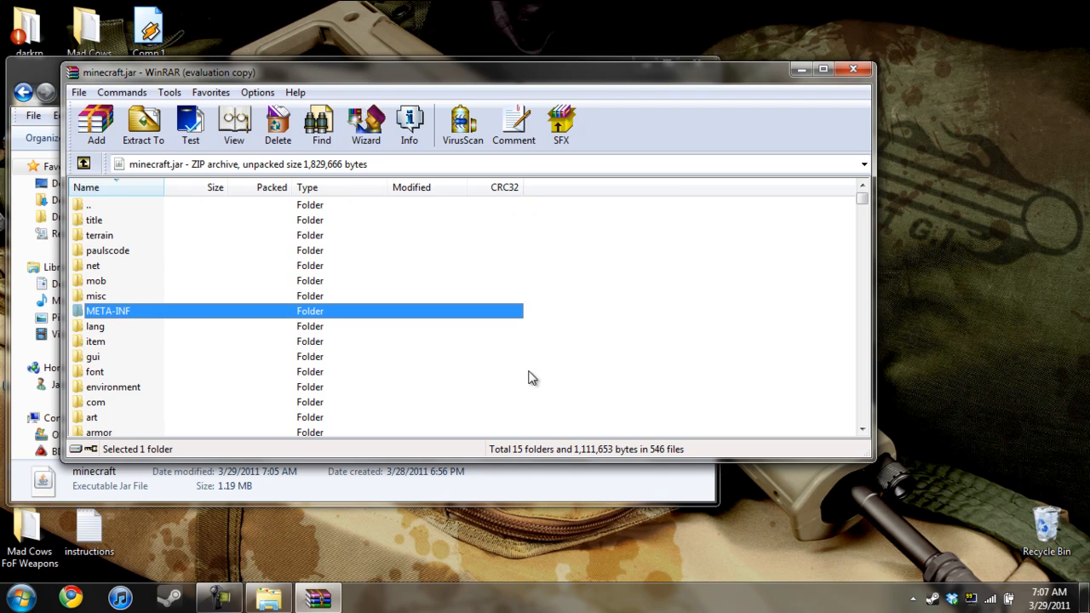
{"action": "left_click", "coordinate": [278, 126]}
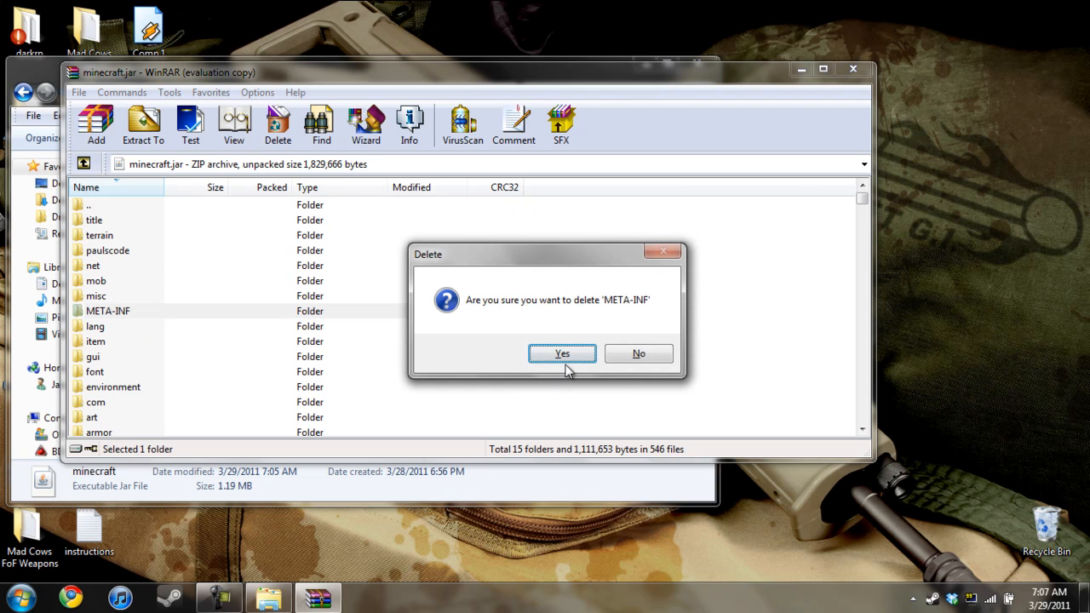
{"action": "left_click", "coordinate": [562, 352]}
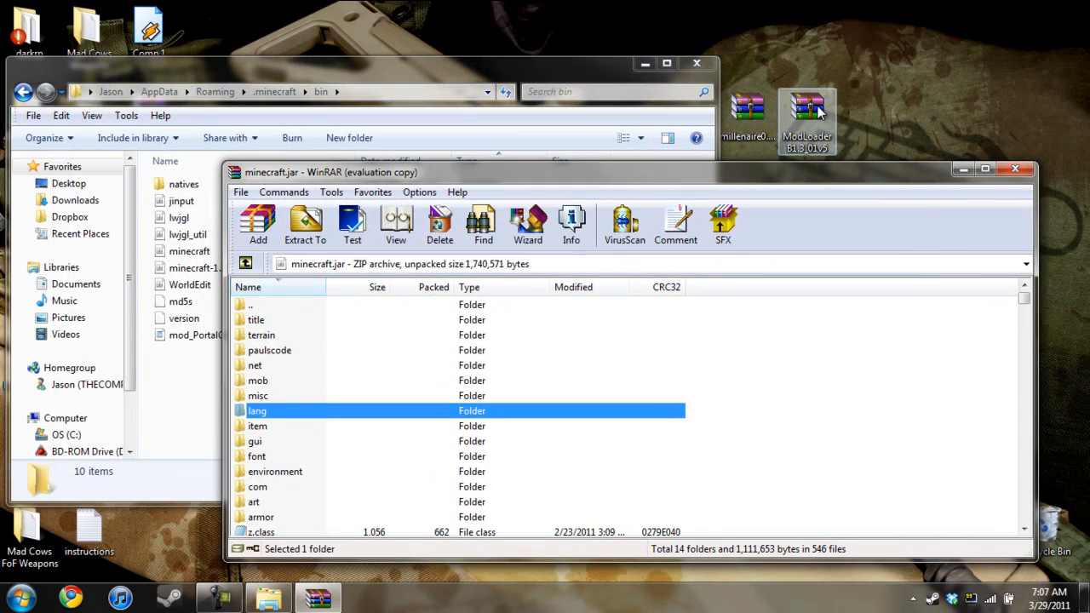
- Add the ModLoader archive's class files into minecraft.jar, bringing it to 549 files
{"action": "double_click", "coordinate": [807, 112]}
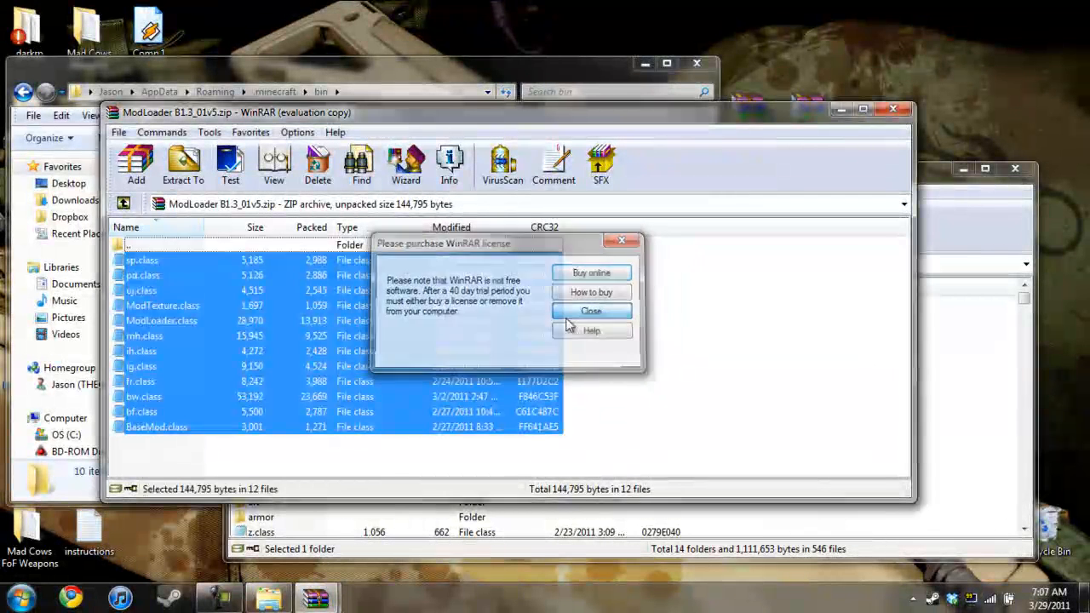
{"action": "left_click", "coordinate": [591, 310]}
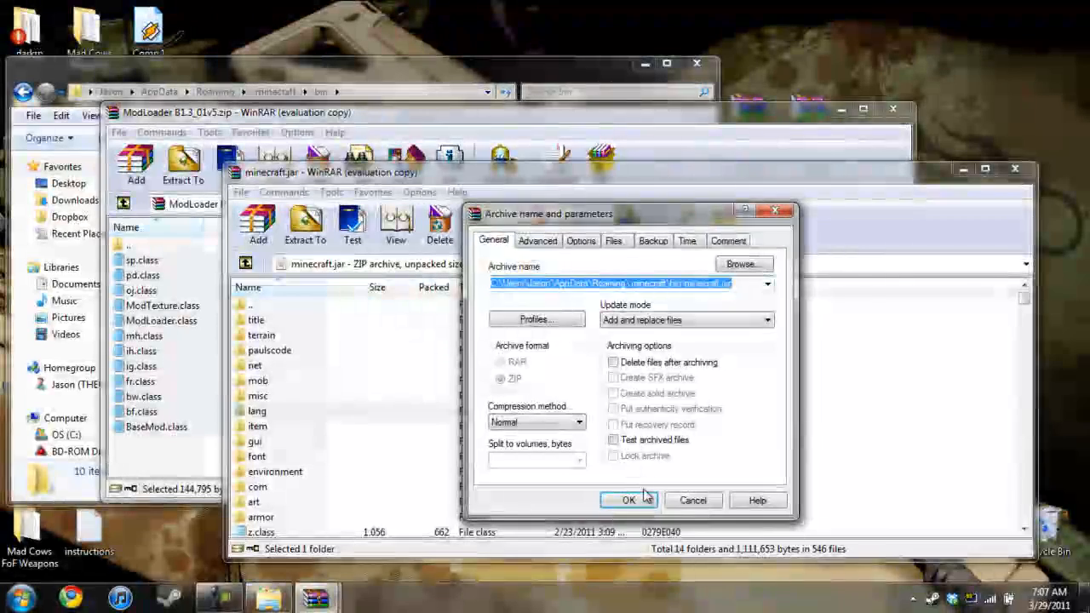
{"action": "left_click", "coordinate": [628, 500]}
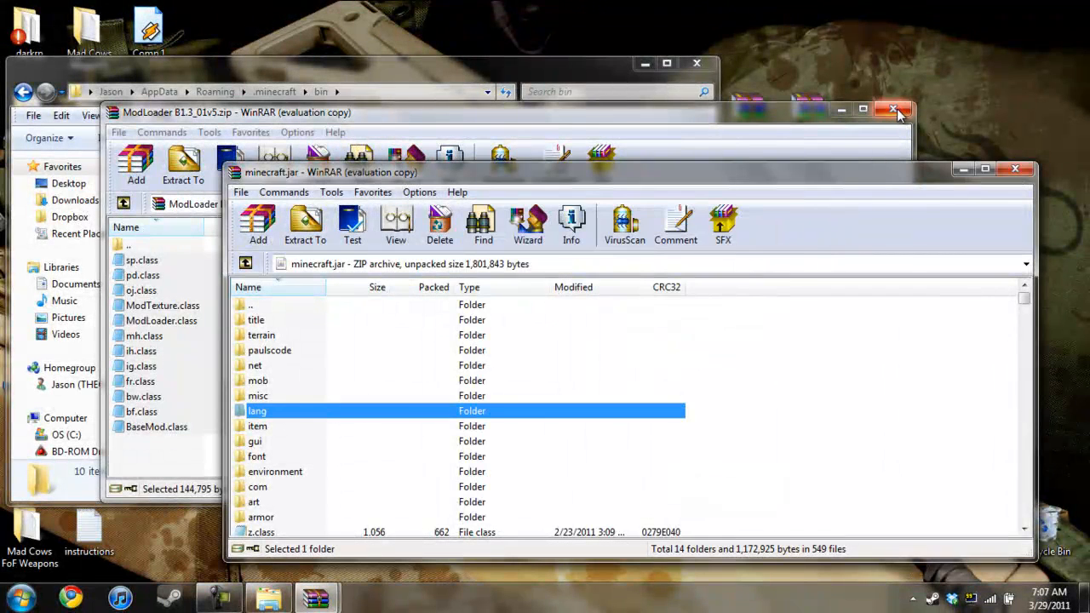
- Close the ModLoader archive and the Minecraft bin folder window, leaving only minecraft.jar open
{"action": "left_click", "coordinate": [894, 112]}
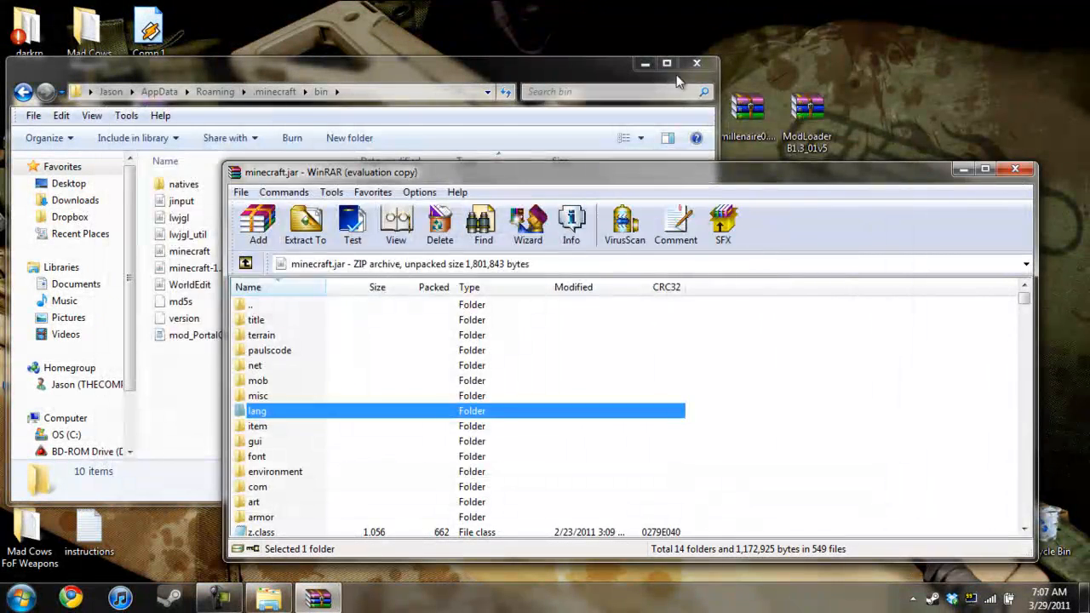
{"action": "left_click", "coordinate": [696, 63]}
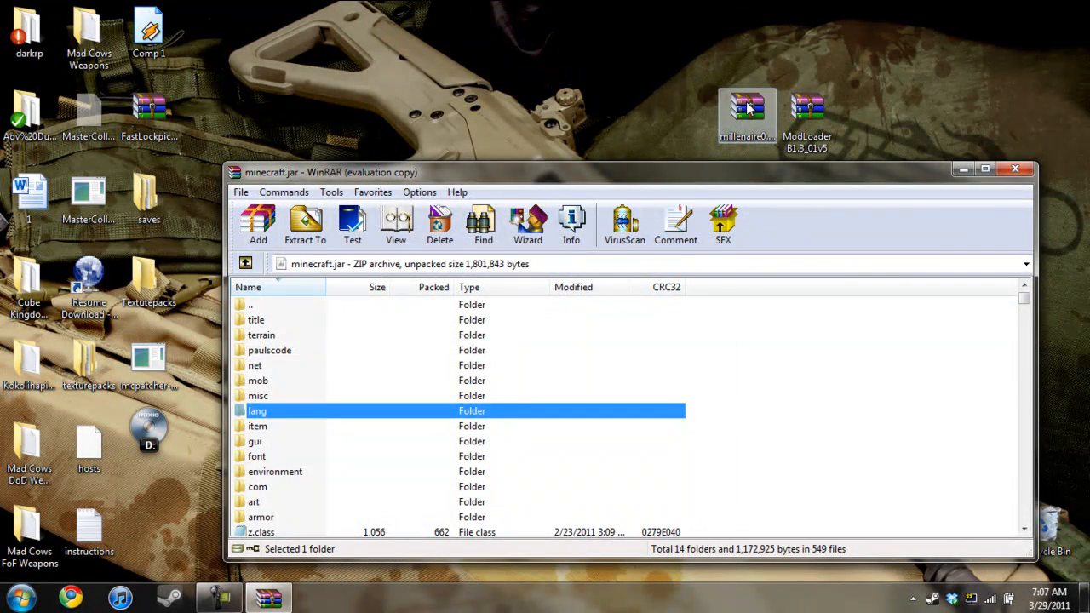
- Open millenaire0.1.2.zip and go into its folder of files meant for minecraft.jar
{"action": "double_click", "coordinate": [746, 110]}
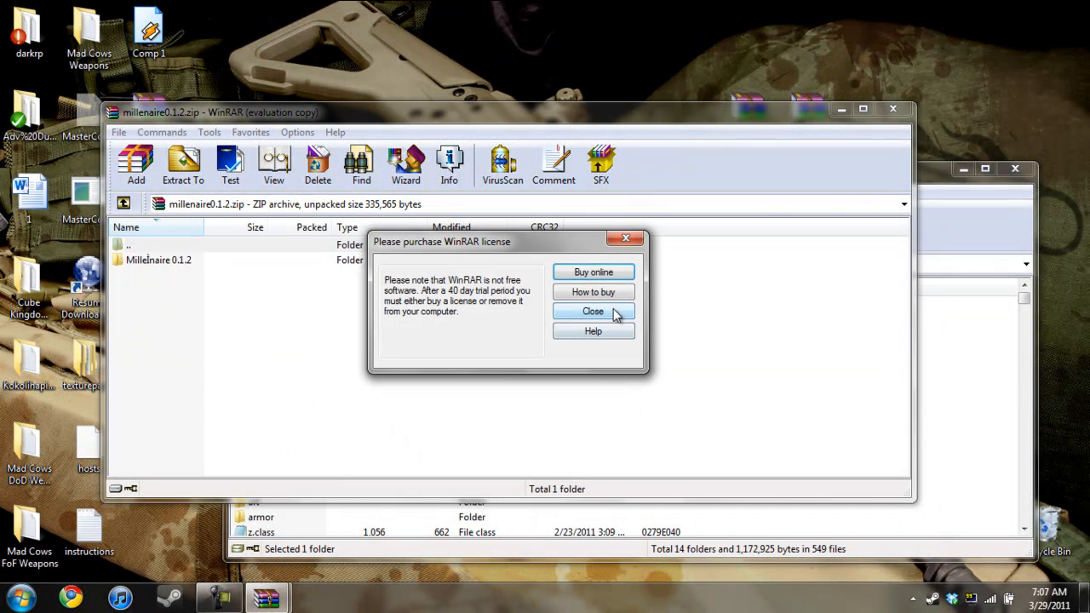
{"action": "left_click", "coordinate": [593, 310]}
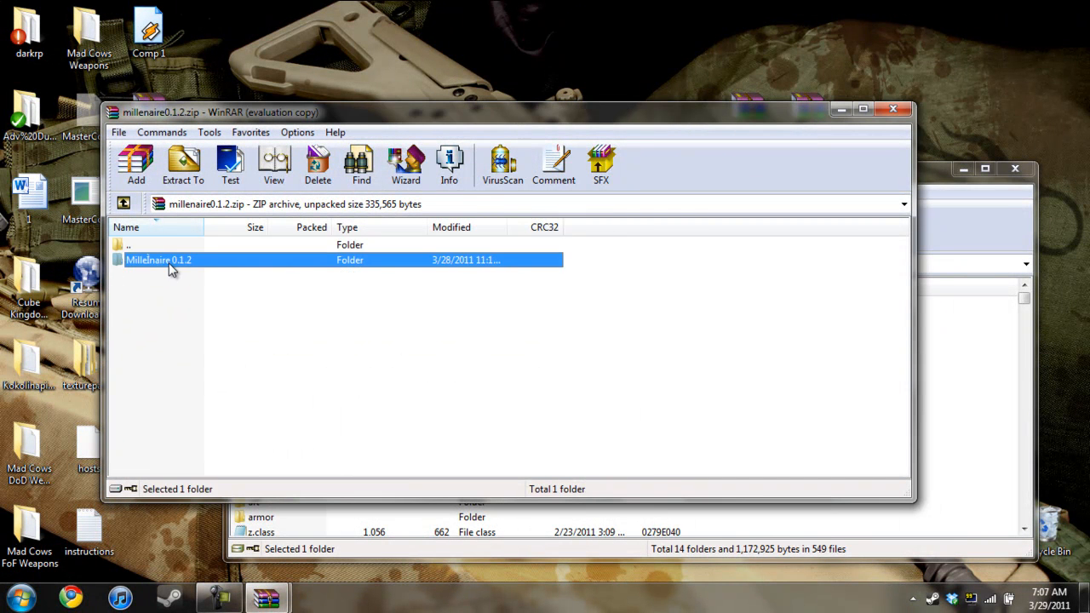
{"action": "double_click", "coordinate": [159, 259]}
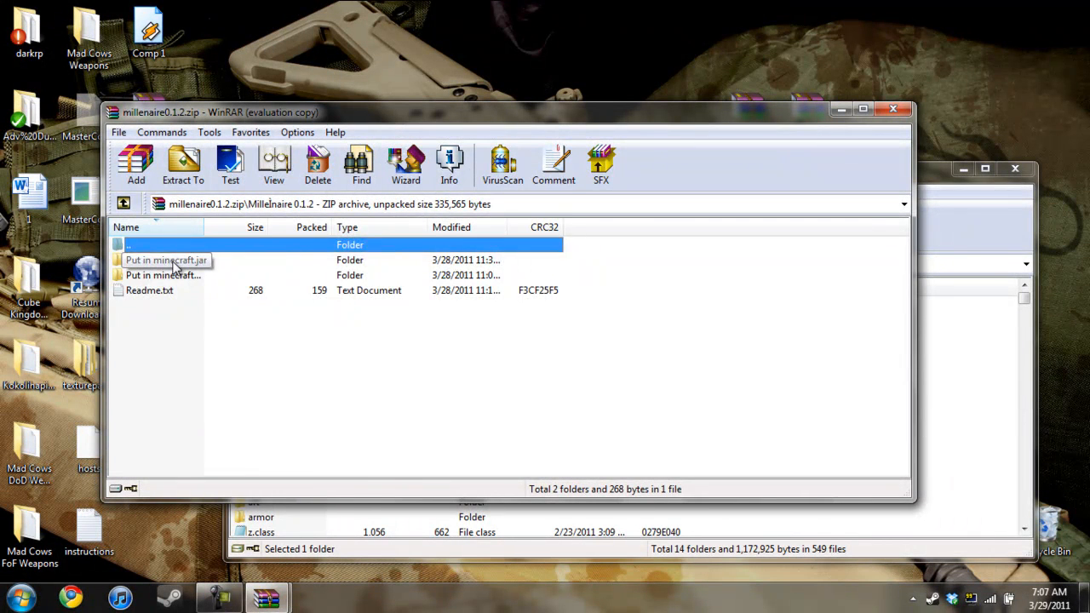
{"action": "double_click", "coordinate": [166, 259]}
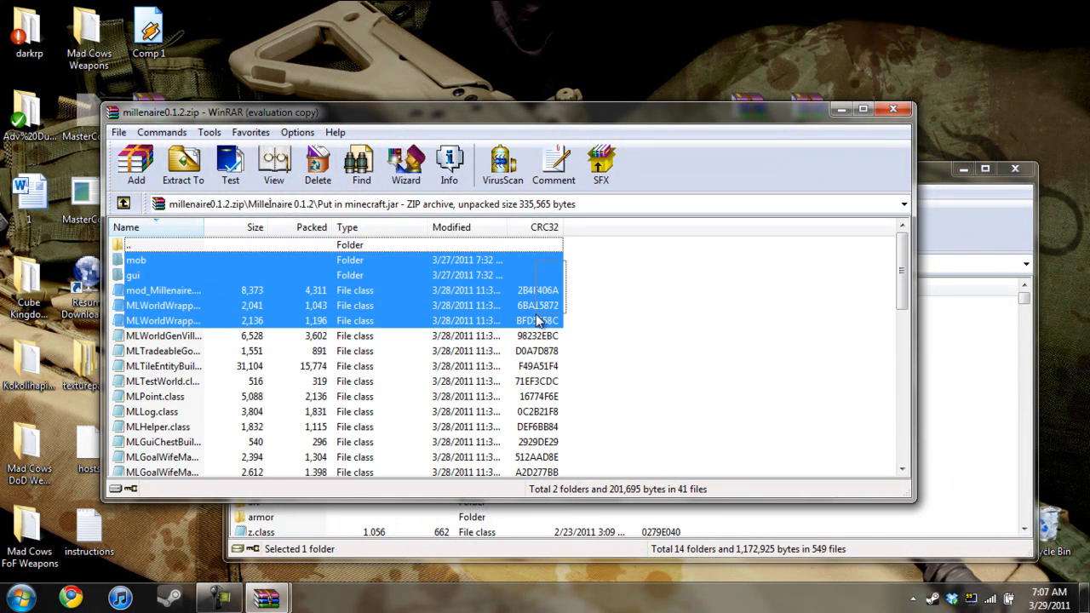
- Add all those files into minecraft.jar (590 files) and return to the Millénaire 0.1.2 folder
{"action": "scroll", "scroll_direction": "down", "scroll_amount": 3}
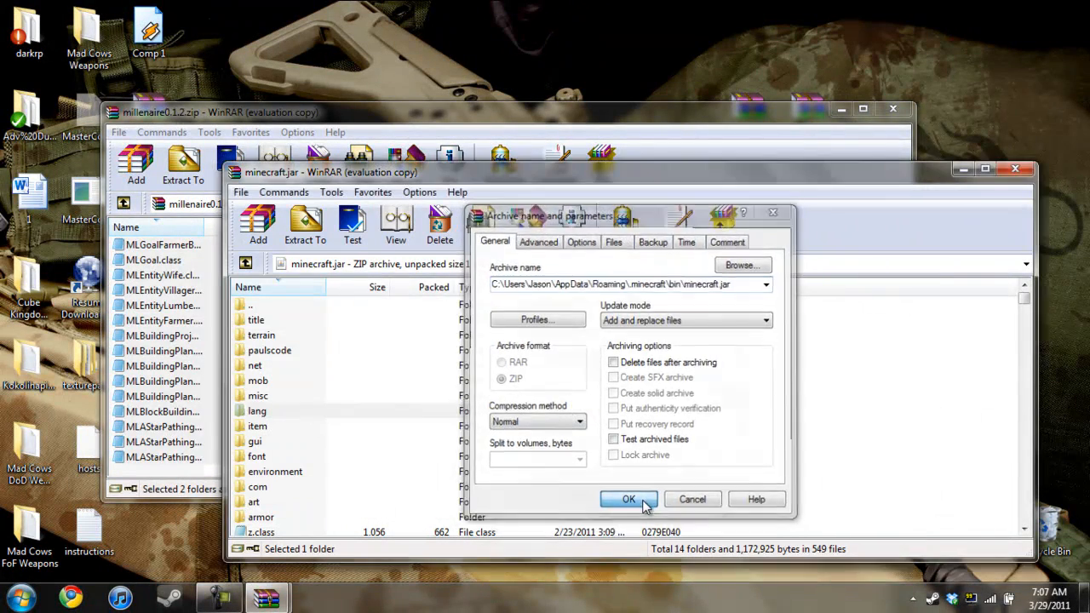
{"action": "left_click", "coordinate": [629, 499]}
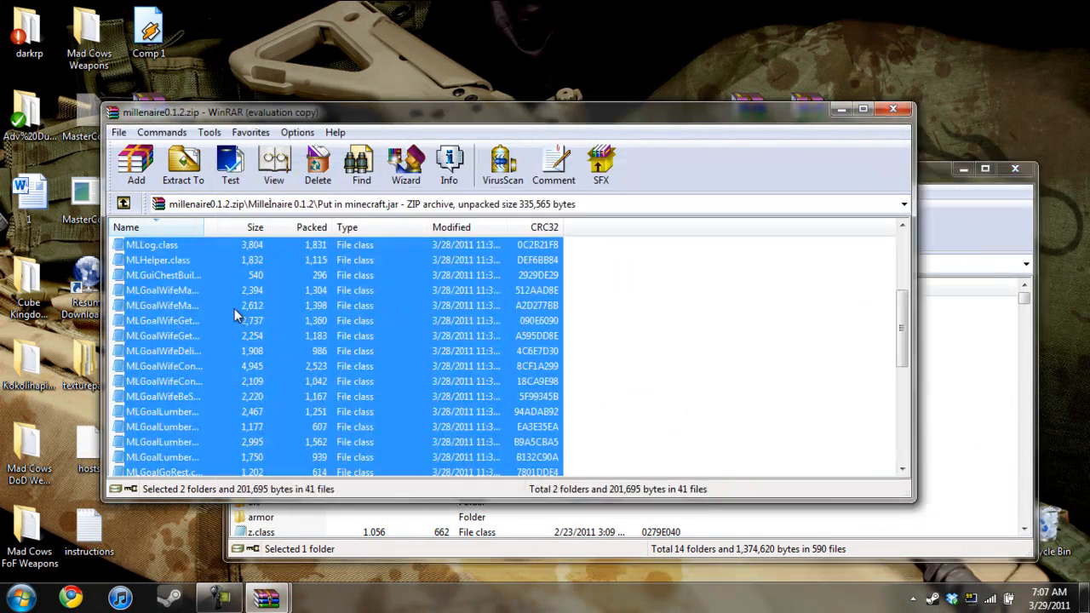
{"action": "left_click", "coordinate": [122, 205]}
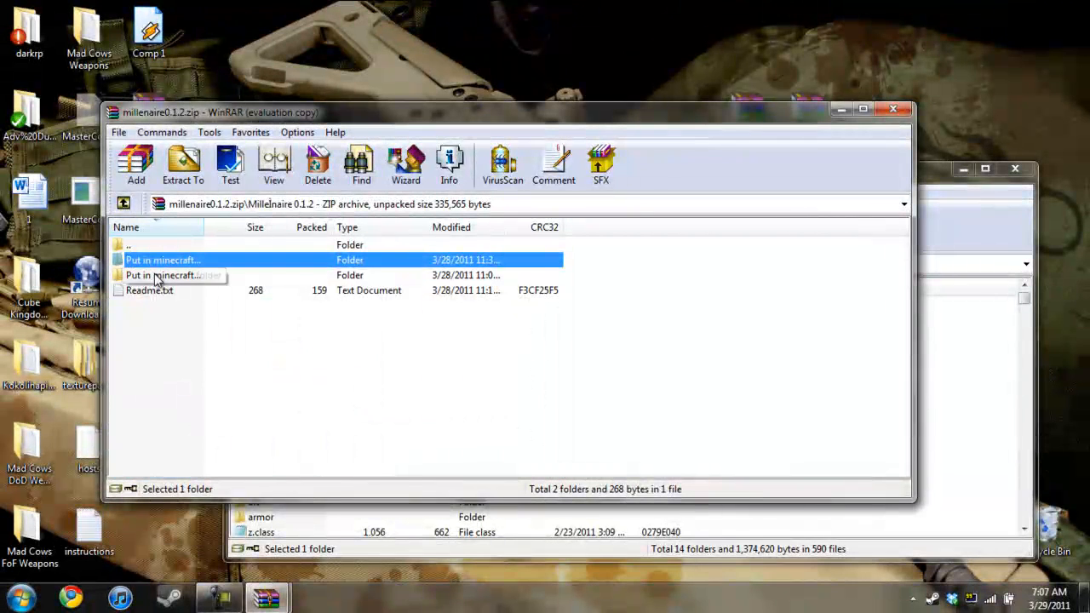
- Open the .minecraft folder from the Start menu and the archive's folder of files meant for .minecraft
{"action": "left_click", "coordinate": [19, 596]}
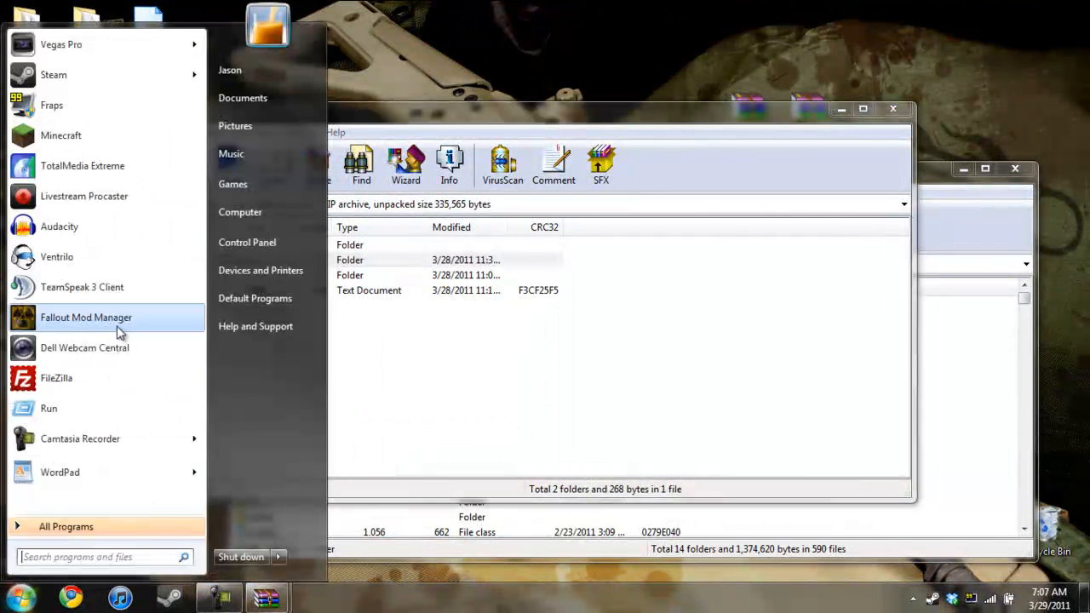
{"action": "left_click", "coordinate": [47, 409]}
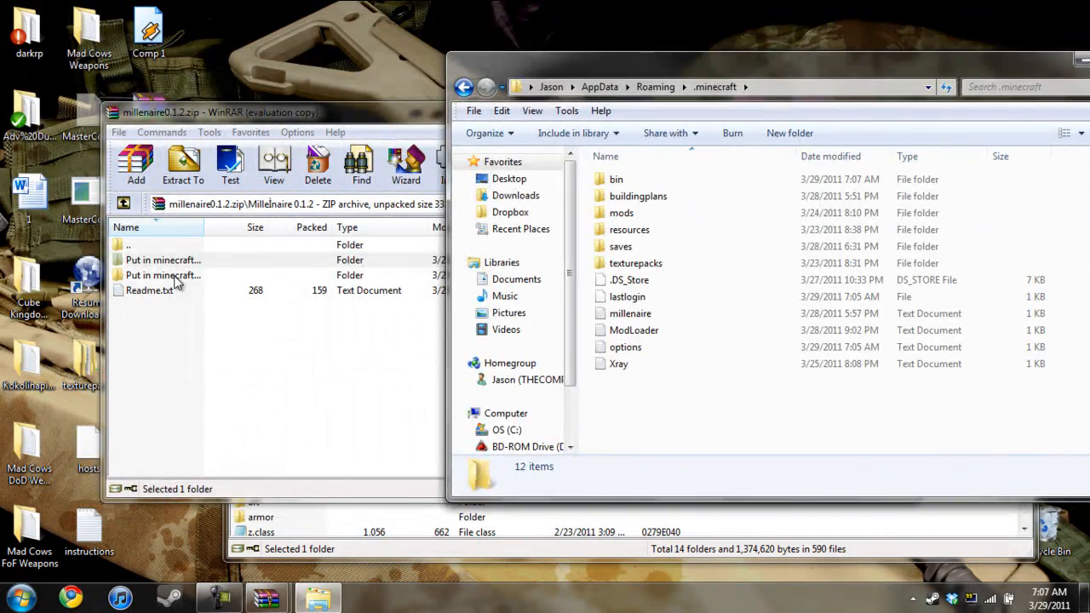
{"action": "double_click", "coordinate": [164, 258]}
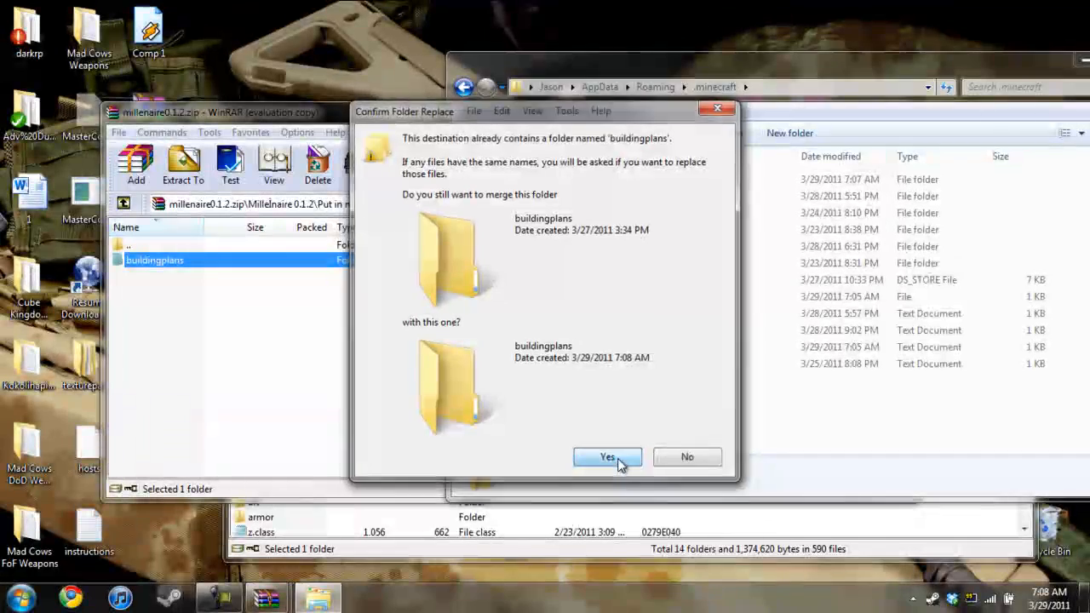
- Merge Millénaire's buildingplans and core folders into .minecraft, applying the choice to all conflicts
{"action": "left_click", "coordinate": [606, 456]}
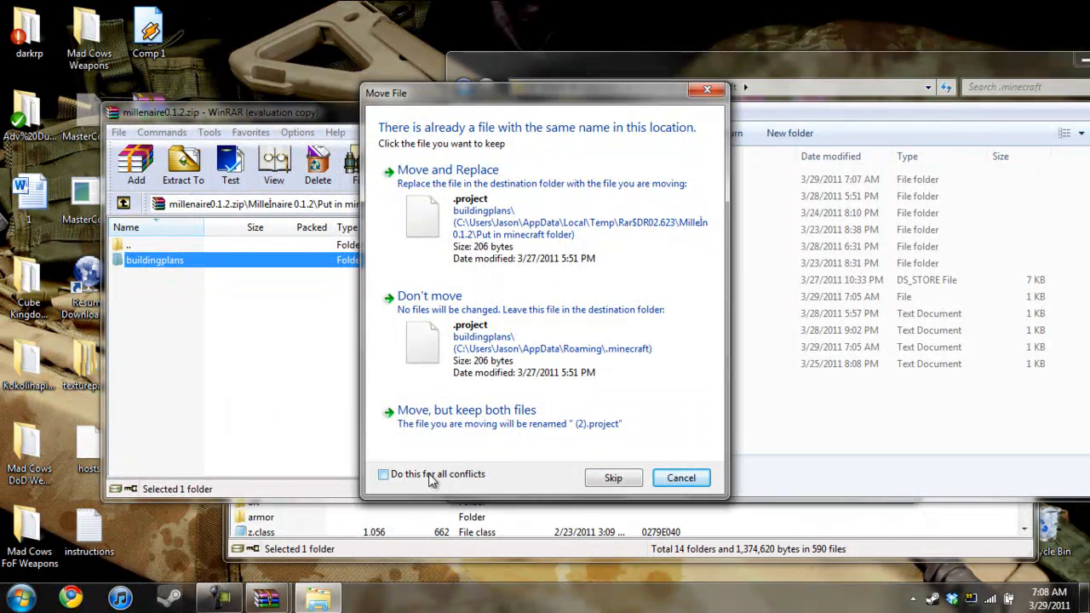
{"action": "left_click", "coordinate": [448, 170]}
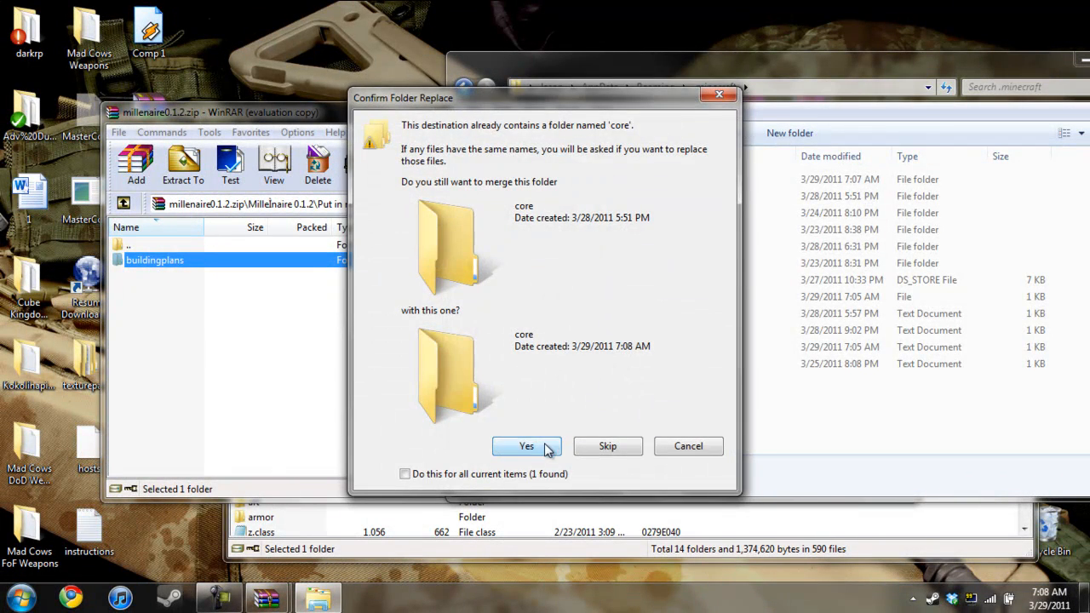
{"action": "left_click", "coordinate": [525, 446]}
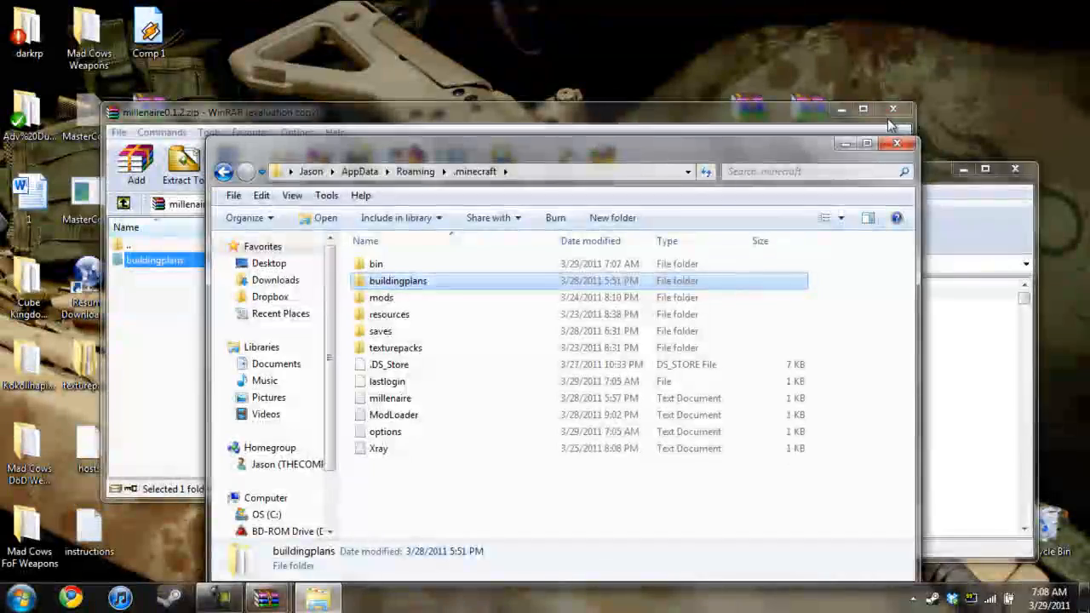
- Close the WinRAR archive windows, leaving only the .minecraft Explorer window
{"action": "left_click", "coordinate": [893, 109]}
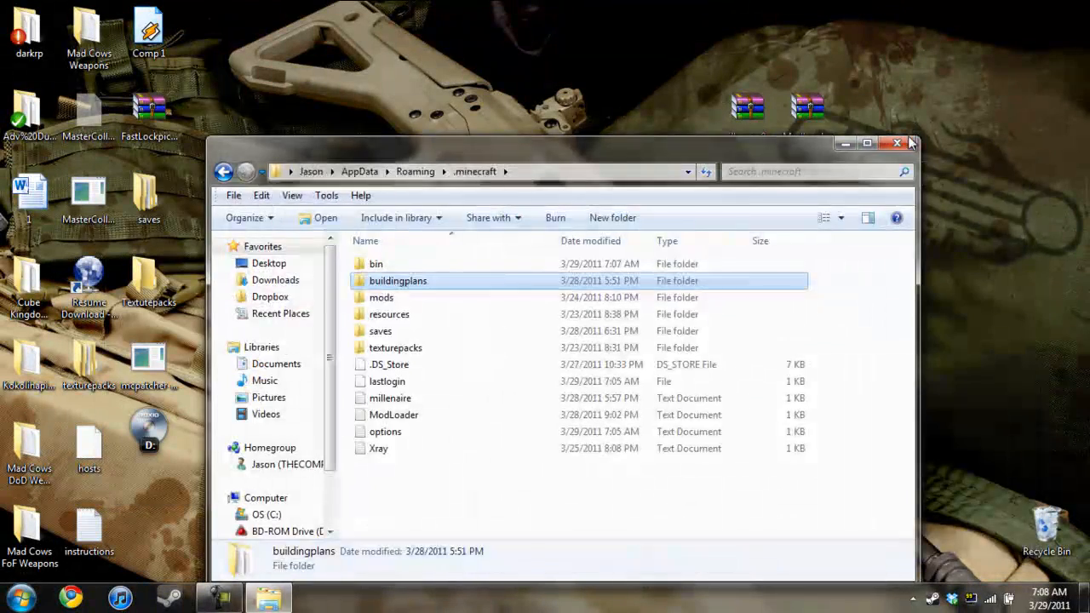
{"action": "mouse_move", "coordinate": [825, 202]}
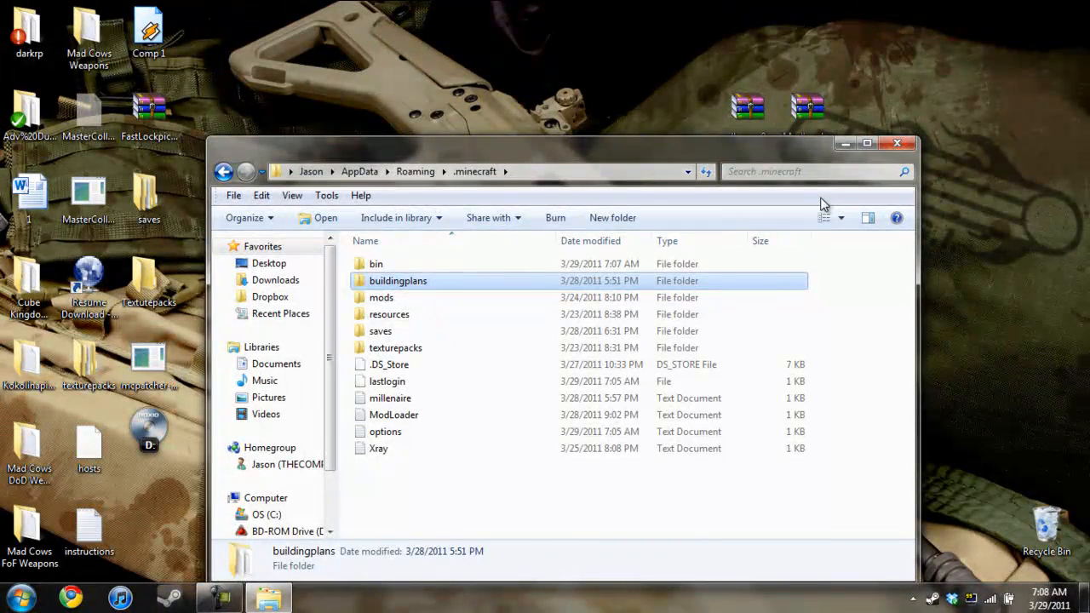